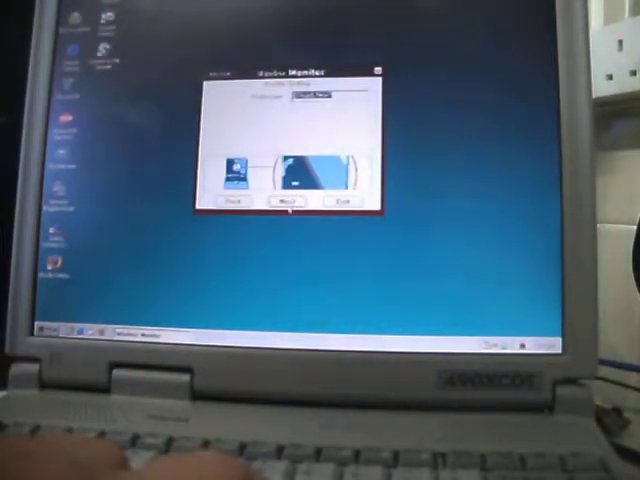
- Advance the wizard past the network name page to the connection settings page
click(289, 205)
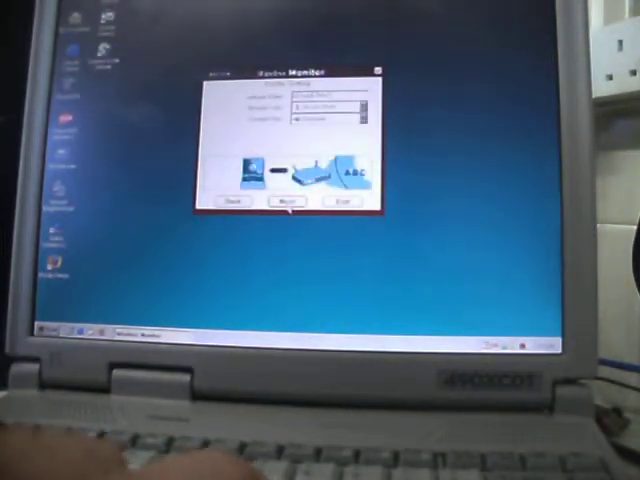
click(287, 204)
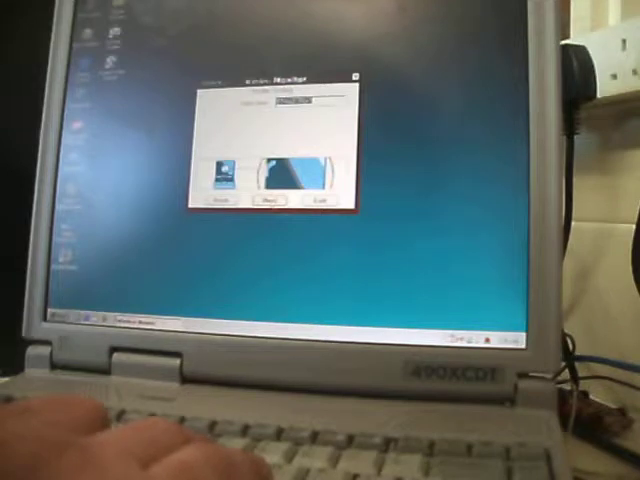
- Finish the wizard and select a different network in the main status window's list
click(271, 206)
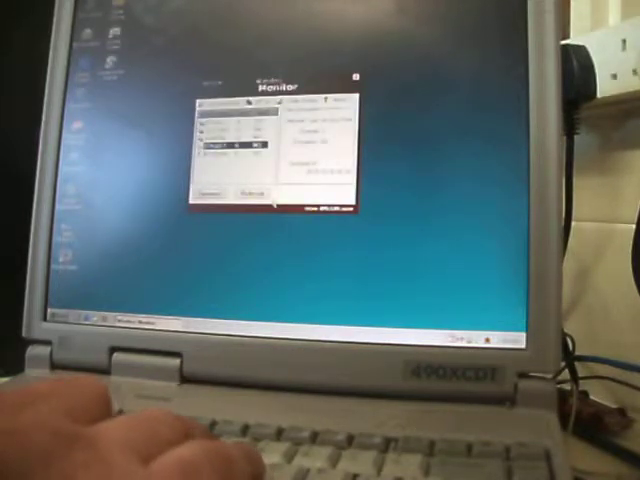
click(230, 155)
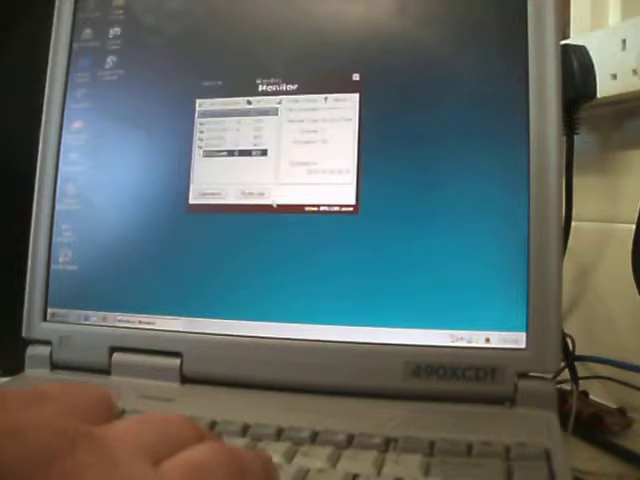